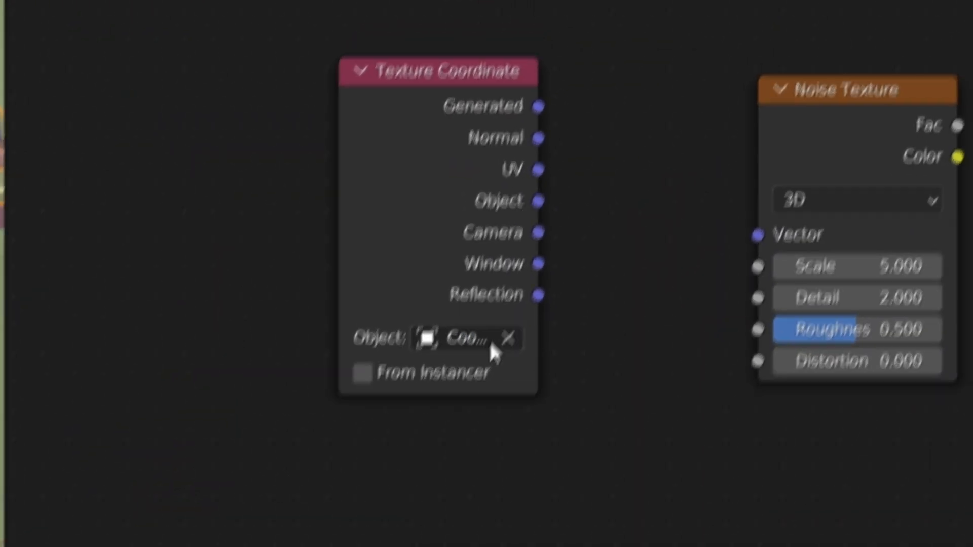
# Step: Set the Texture Coordinate object to Cookie Cutter and link its Object output into the mix
pyautogui.write('cook')
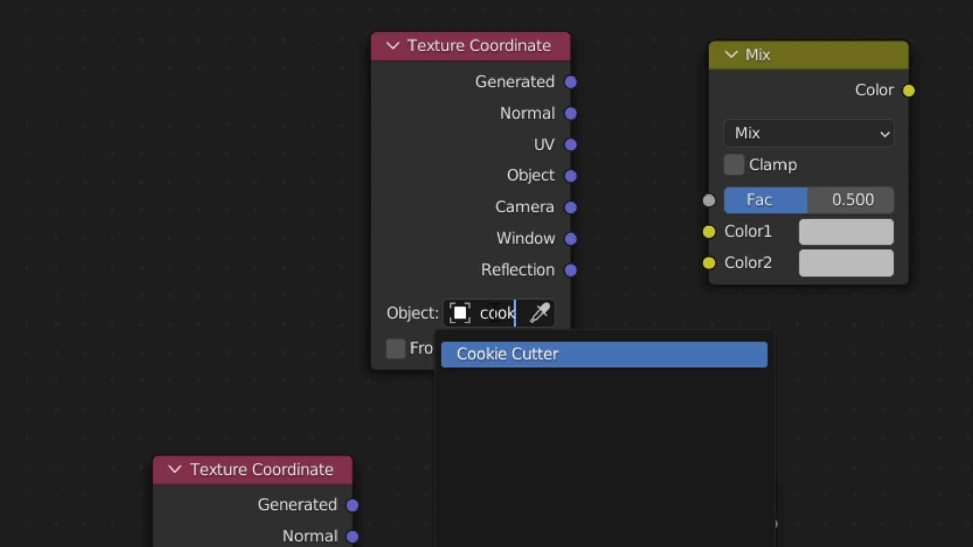
pyautogui.click(508, 354)
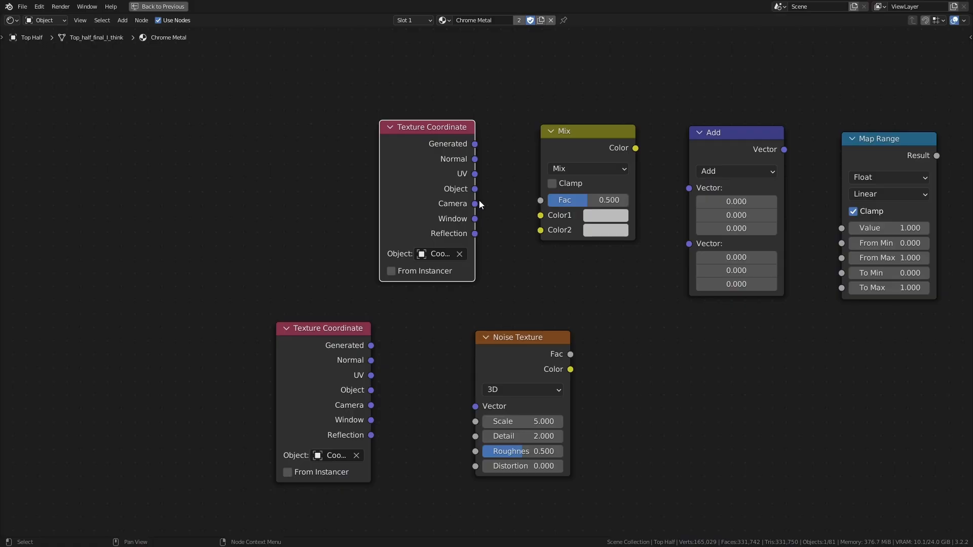
pyautogui.moveTo(475, 188); pyautogui.dragTo(539, 216)
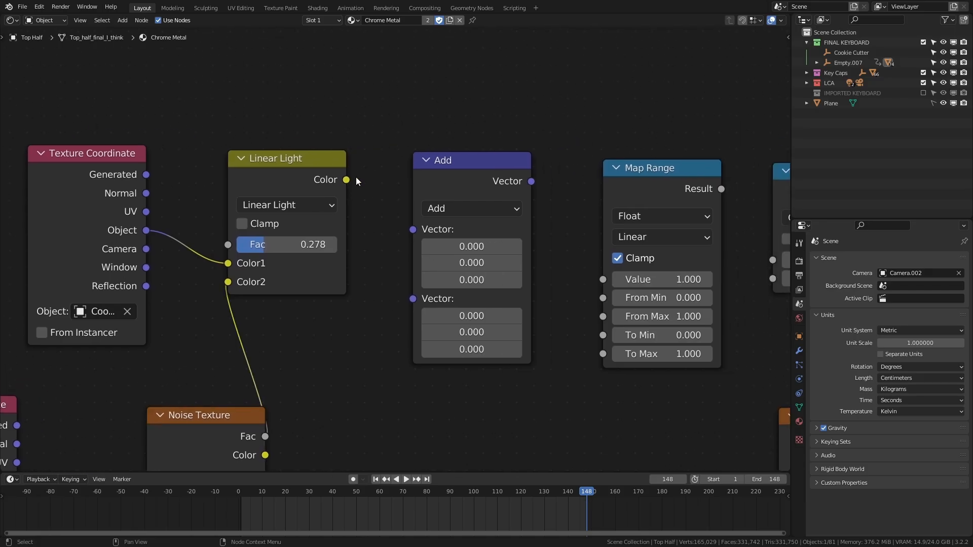
# Step: Add a Greater Than node at 0.4 feeding the Mix Shader factor
pyautogui.click(470, 208)
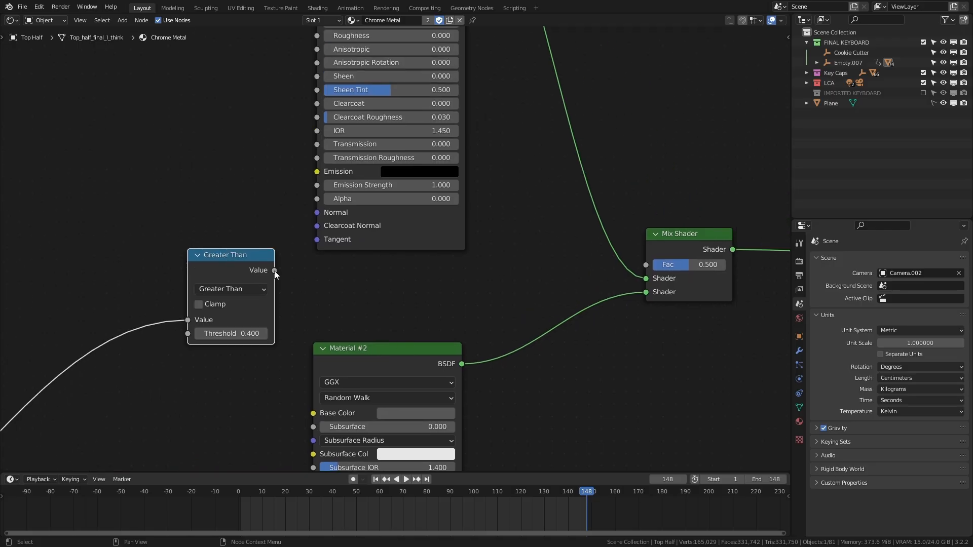
pyautogui.moveTo(276, 270); pyautogui.dragTo(646, 265)
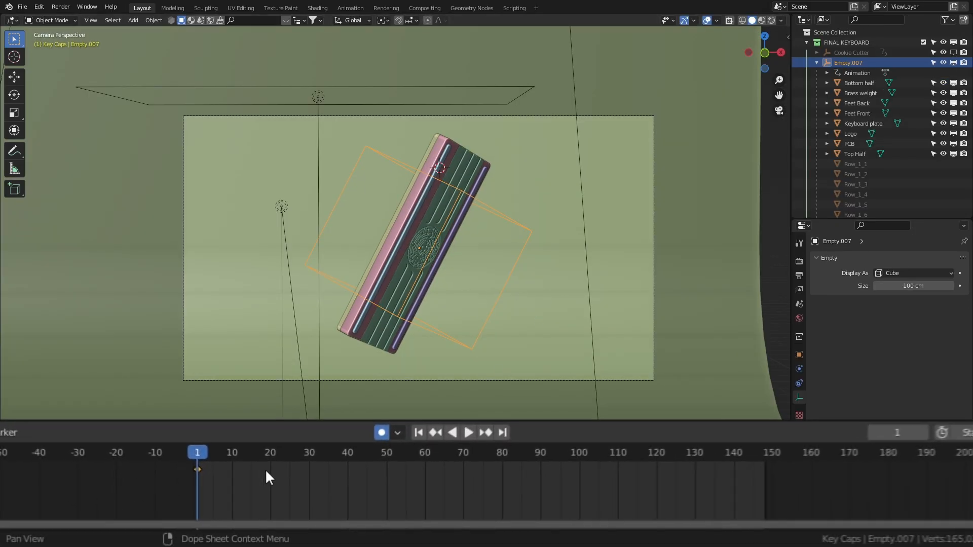
# Step: Select the Cookie Cutter empty over the tilted keyboard
pyautogui.click(467, 432)
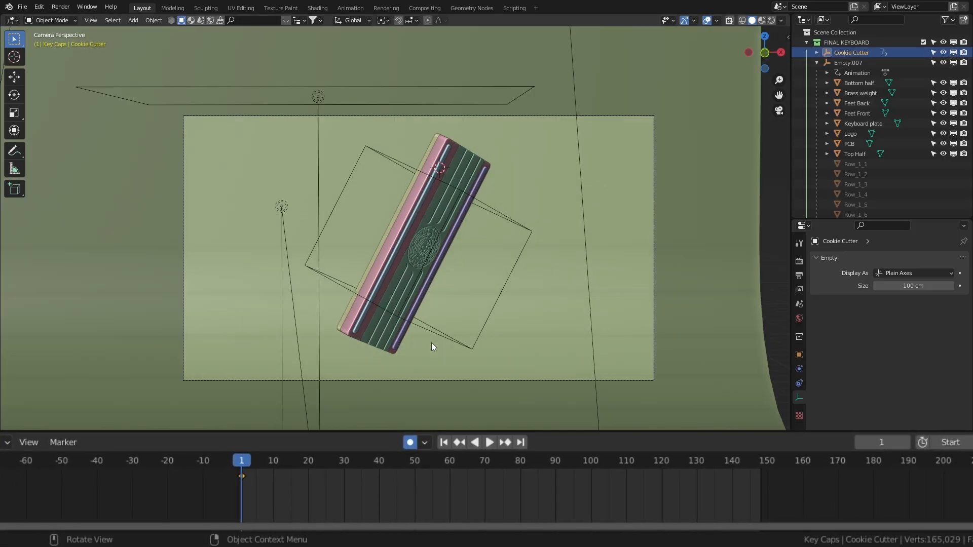
pyautogui.click(489, 442)
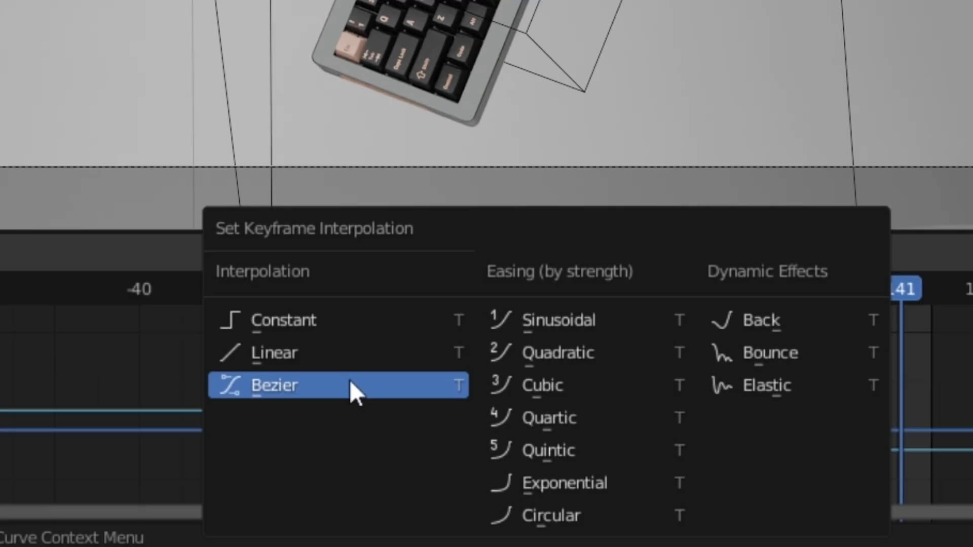
# Step: Set the Cookie Cutter keyframes' interpolation to Bezier
pyautogui.click(274, 385)
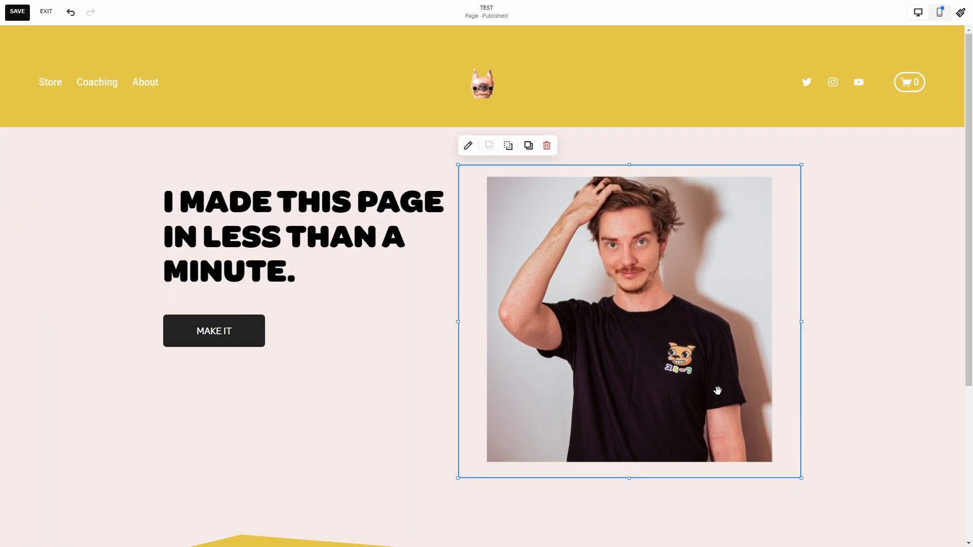
# Step: Scroll the Squarespace page down to the Areas I Can Help With section
pyautogui.scroll(-3)
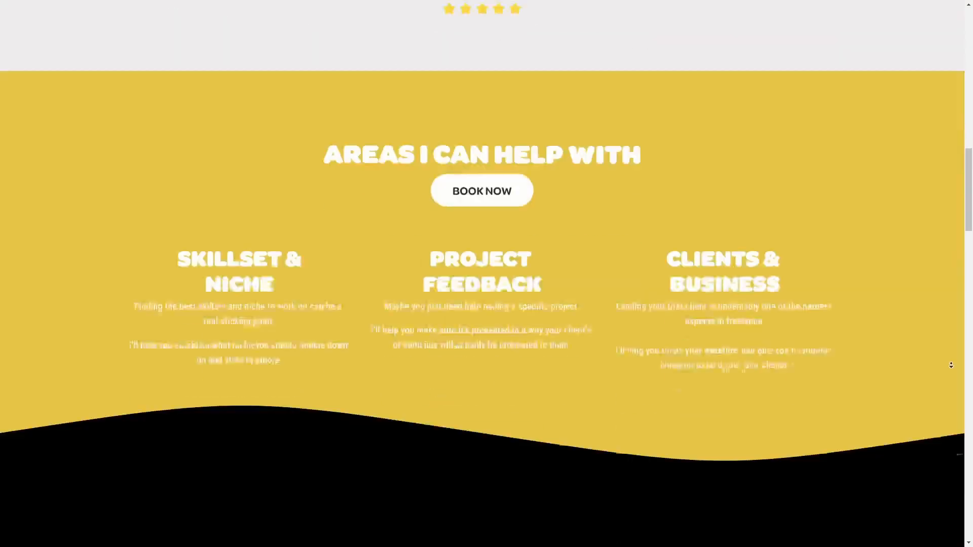
pyautogui.click(482, 190)
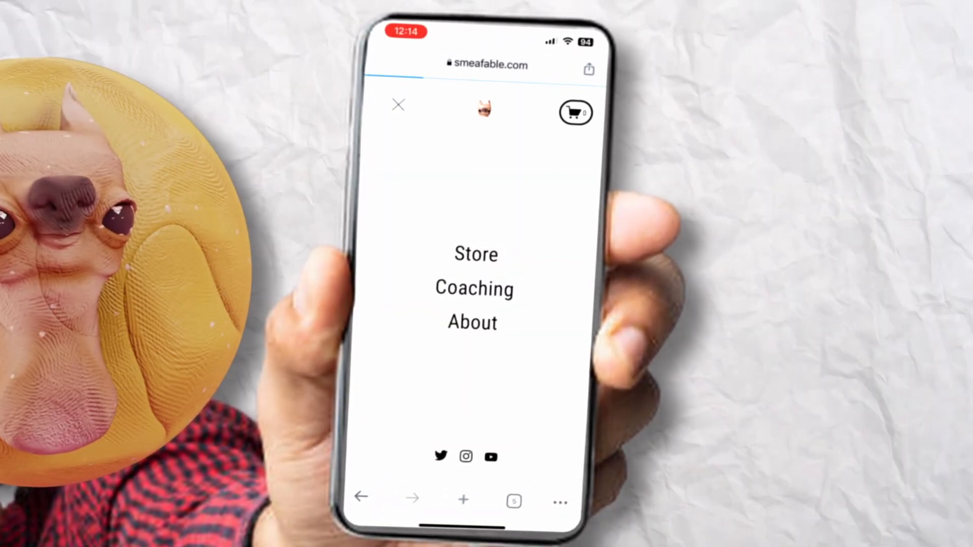
# Step: Open the phone's hamburger menu showing Store, Coaching and About
pyautogui.click(475, 254)
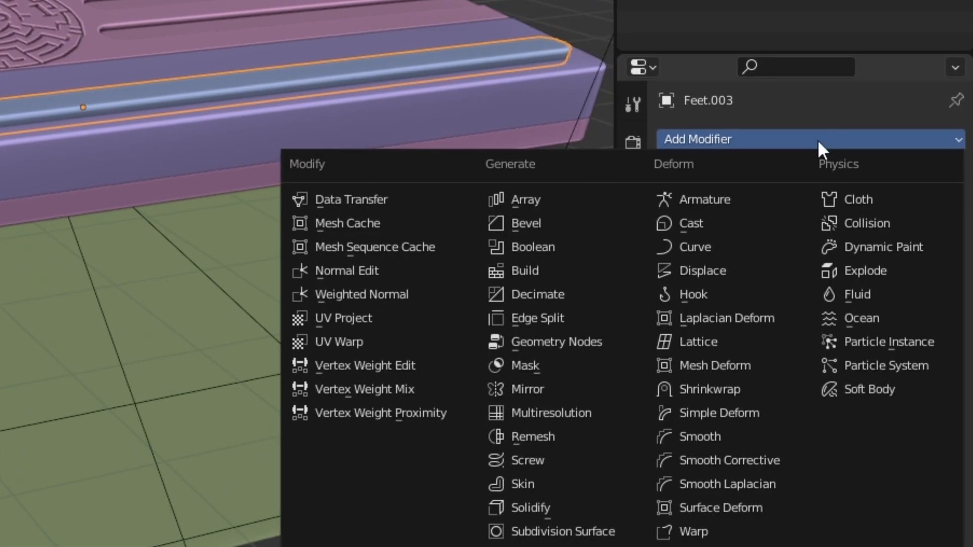
# Step: Add a Simple Deform modifier to Feet.003 set to Bend on the Z axis
pyautogui.click(721, 413)
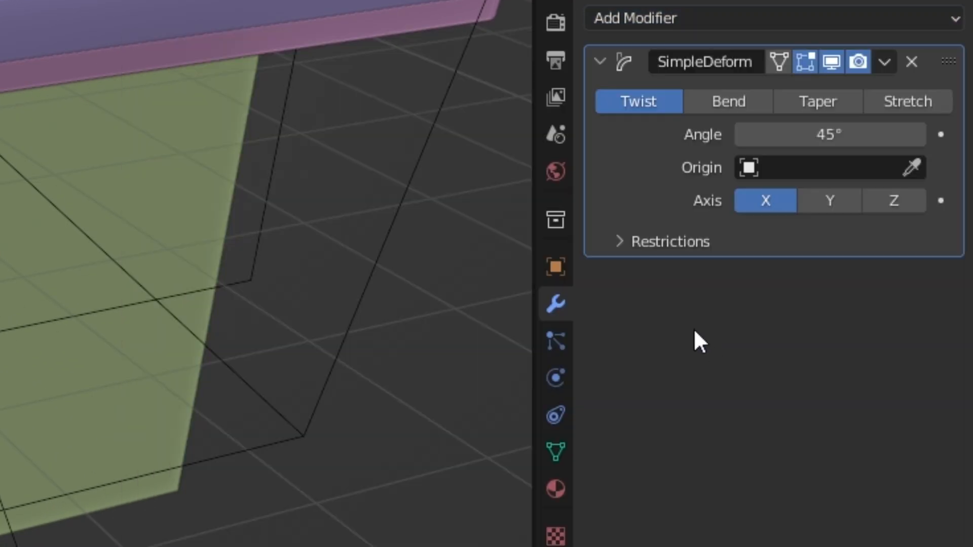
pyautogui.click(727, 102)
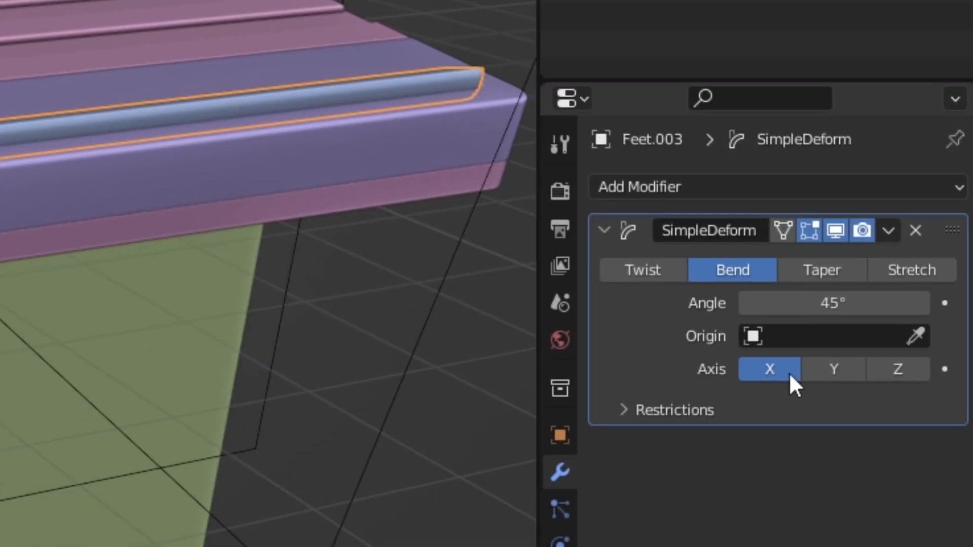
pyautogui.click(833, 368)
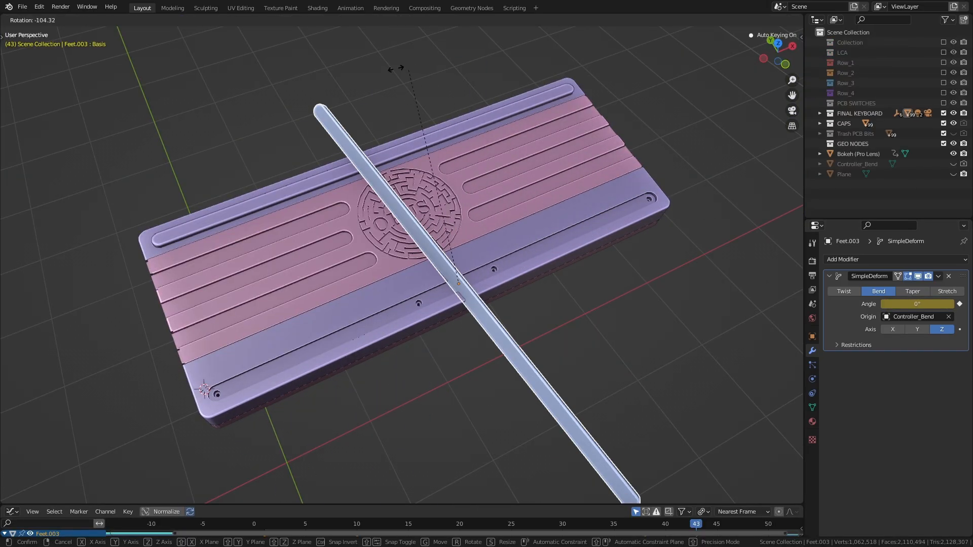
# Step: Key the Feet.003 bend angle to -250° with Cube.001 as origin
pyautogui.click(132, 20)
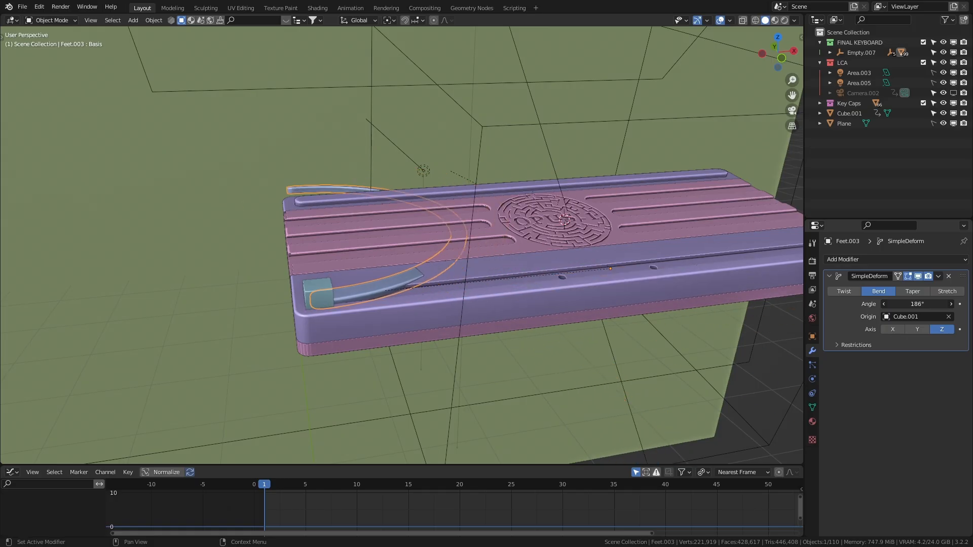
pyautogui.press('F12')
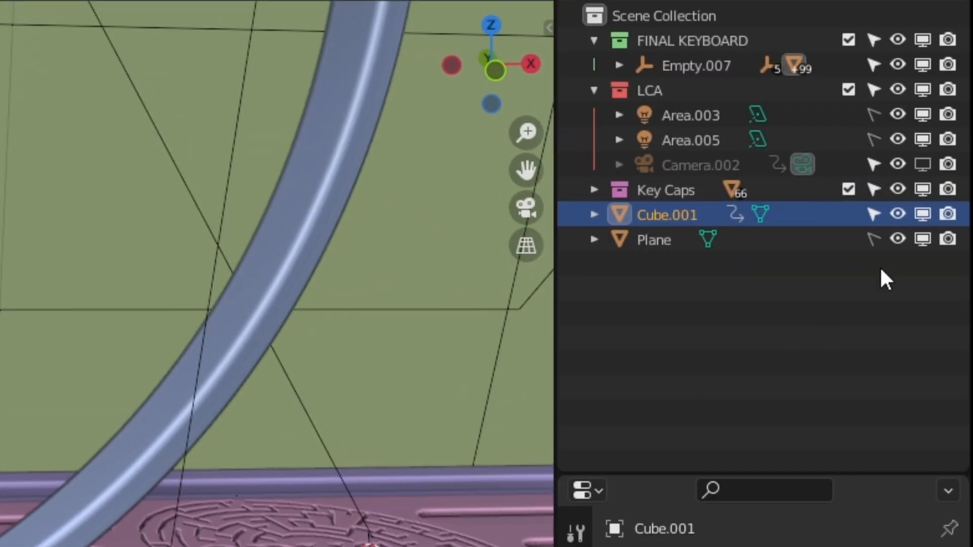
pyautogui.click(947, 214)
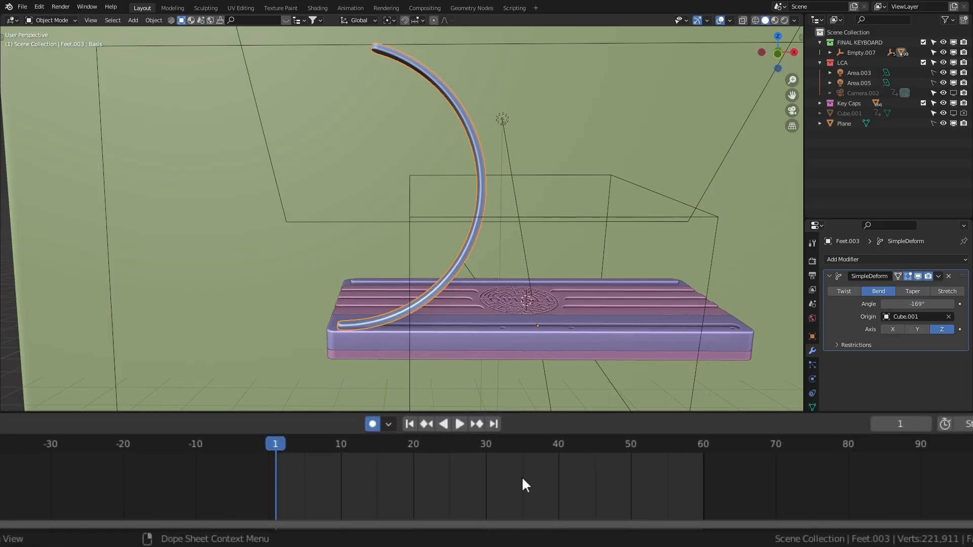
pyautogui.write('-250°')
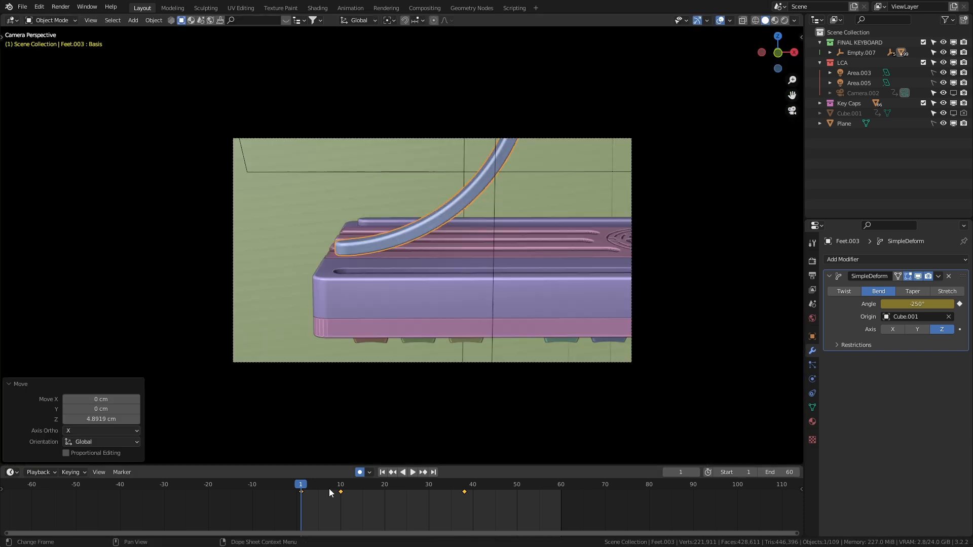
pyautogui.click(411, 472)
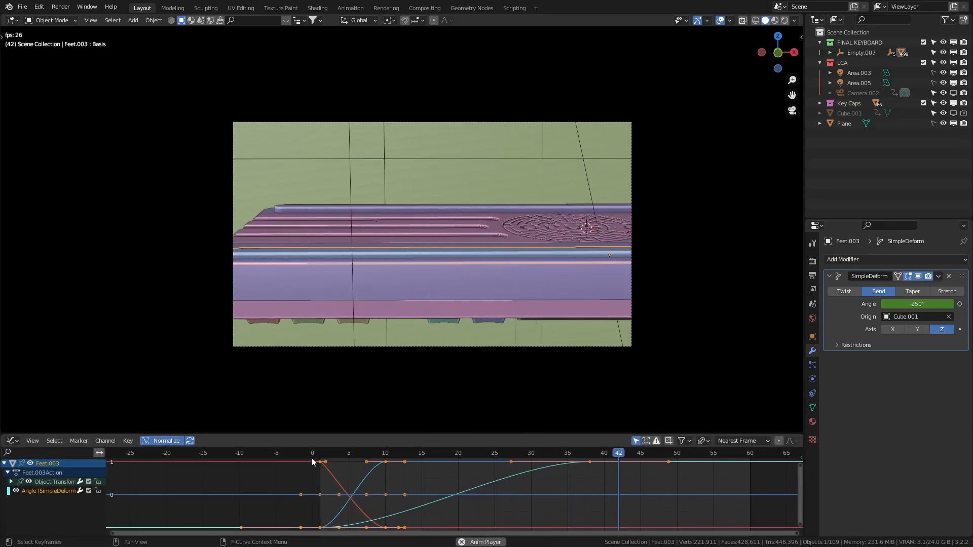
# Step: Show Feet.003's transform and bend-angle F-curves in the Graph Editor
pyautogui.click(530, 453)
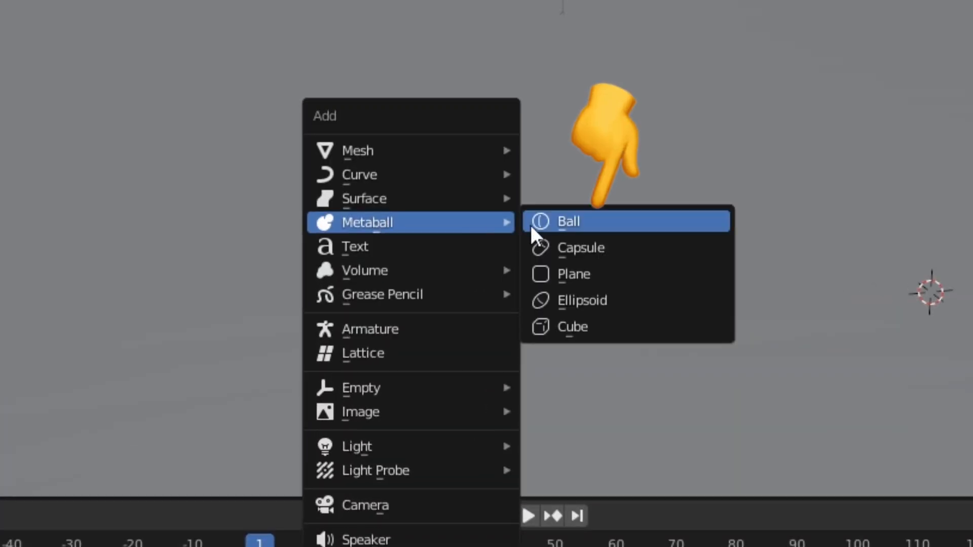
# Step: Add a torus mesh to the keyboard scene from the Add menu
pyautogui.click(568, 221)
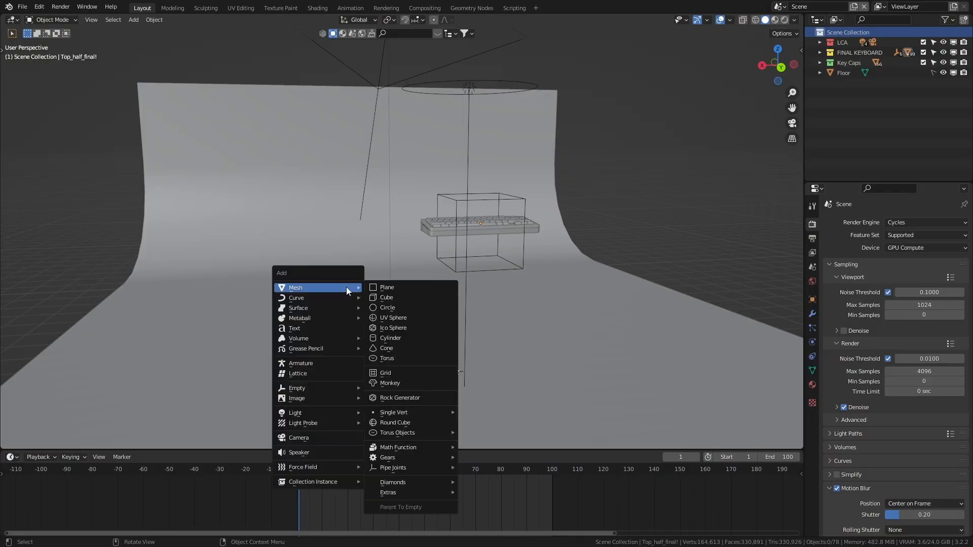
pyautogui.click(387, 358)
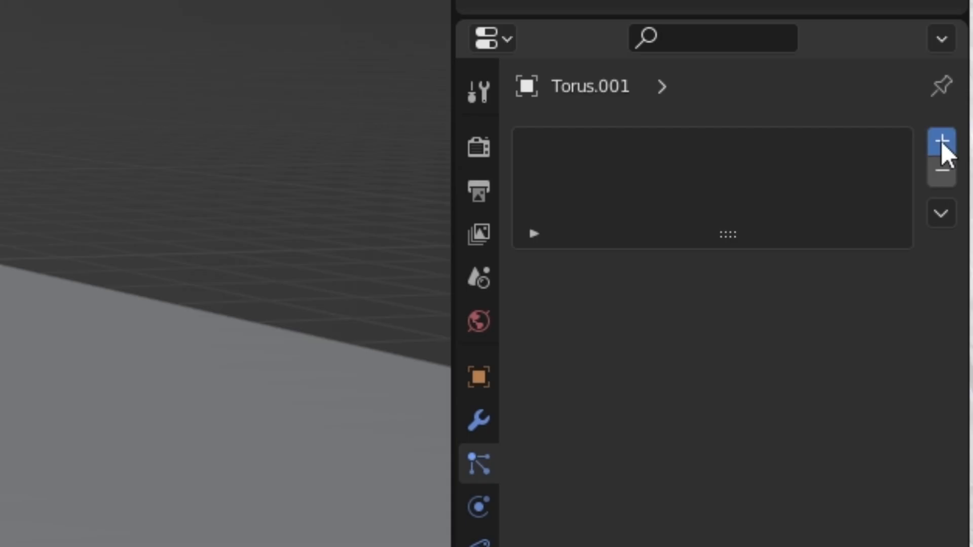
# Step: Add a particle system to the torus with a particle lifetime of 200 frames
pyautogui.click(941, 141)
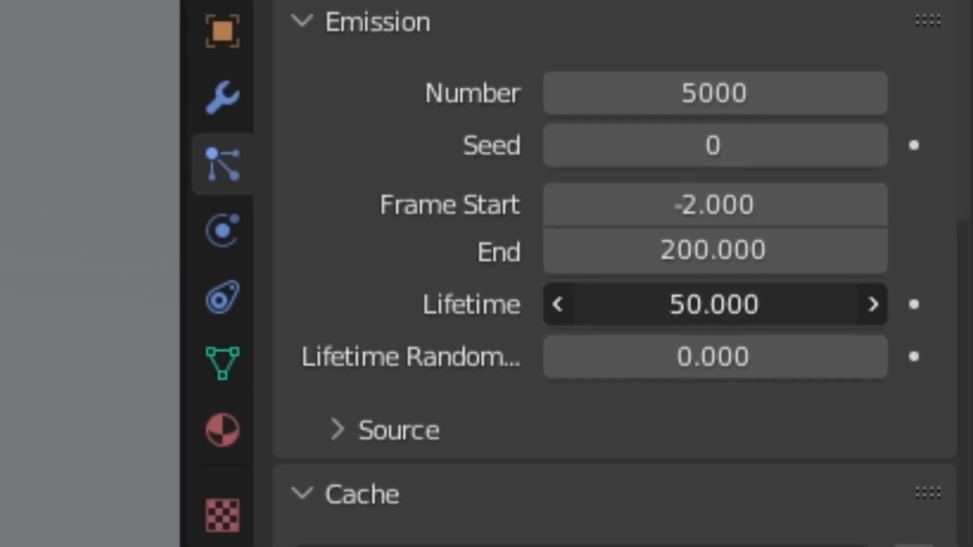
pyautogui.write('200')
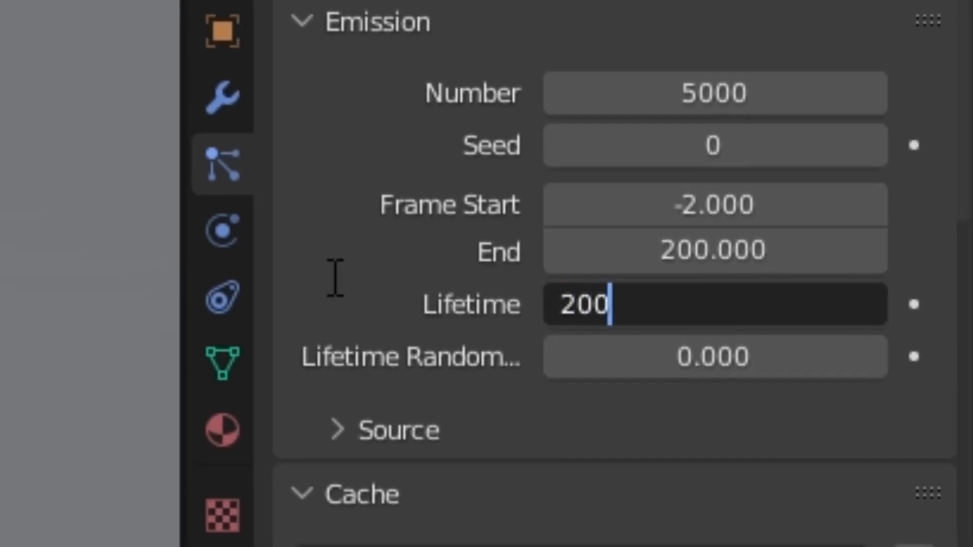
pyautogui.press('Return')
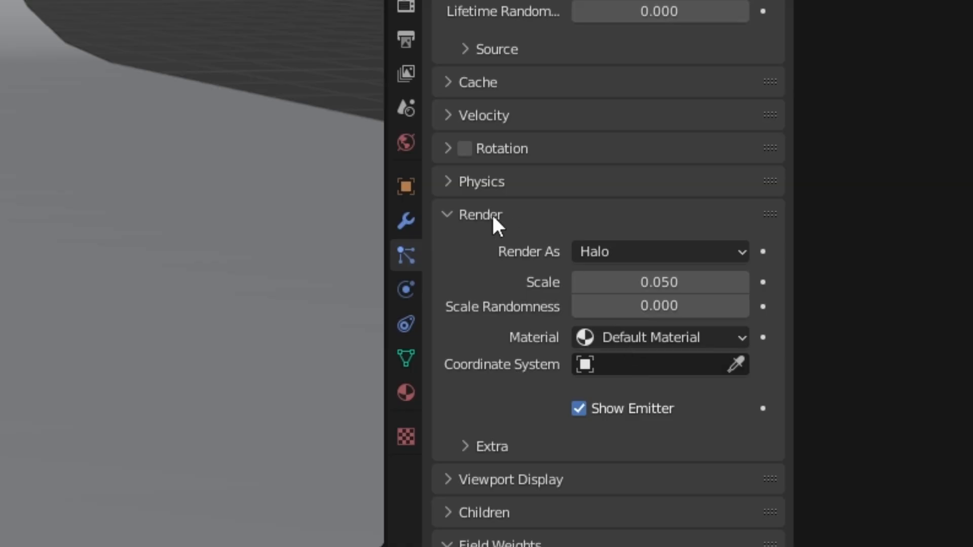
# Step: Render the torus particles as Mball object instances with the emitter hidden
pyautogui.click(657, 252)
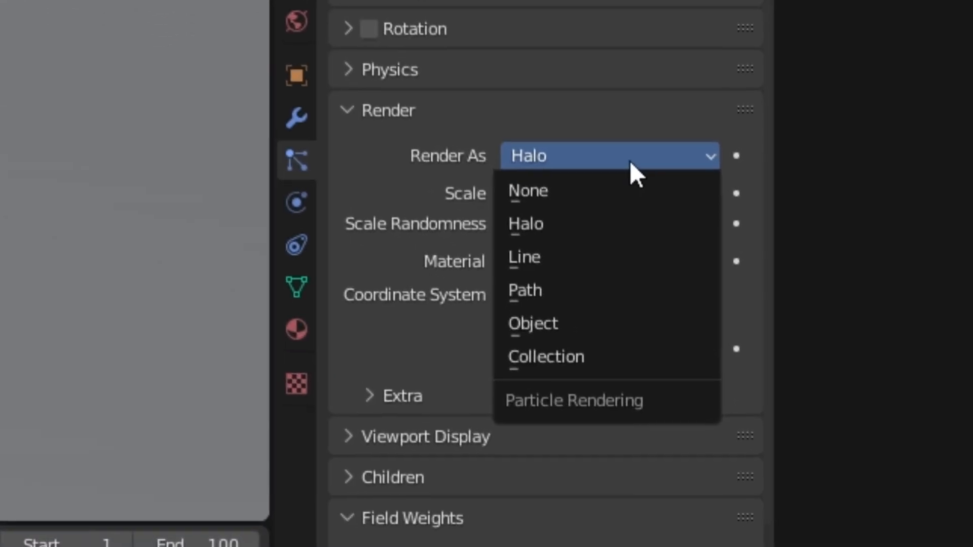
pyautogui.click(533, 323)
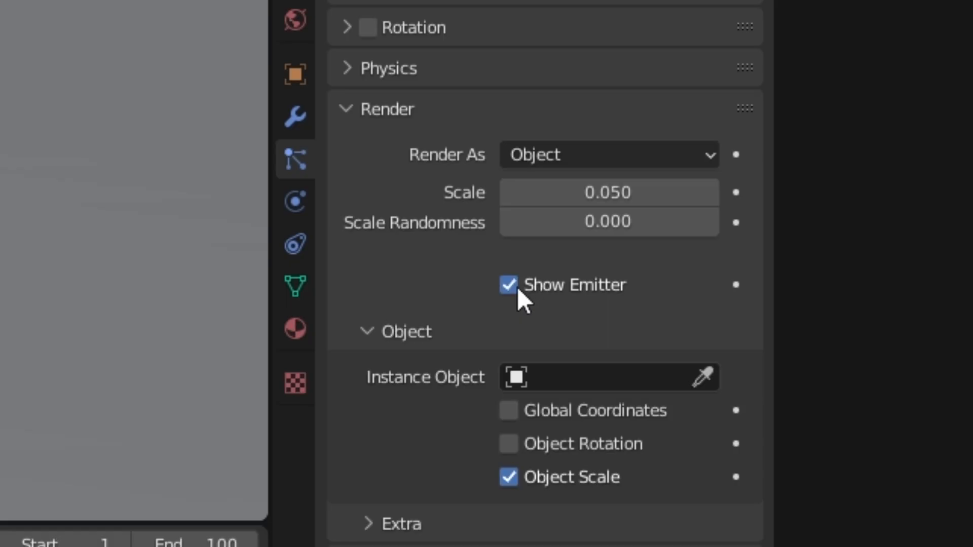
pyautogui.click(508, 284)
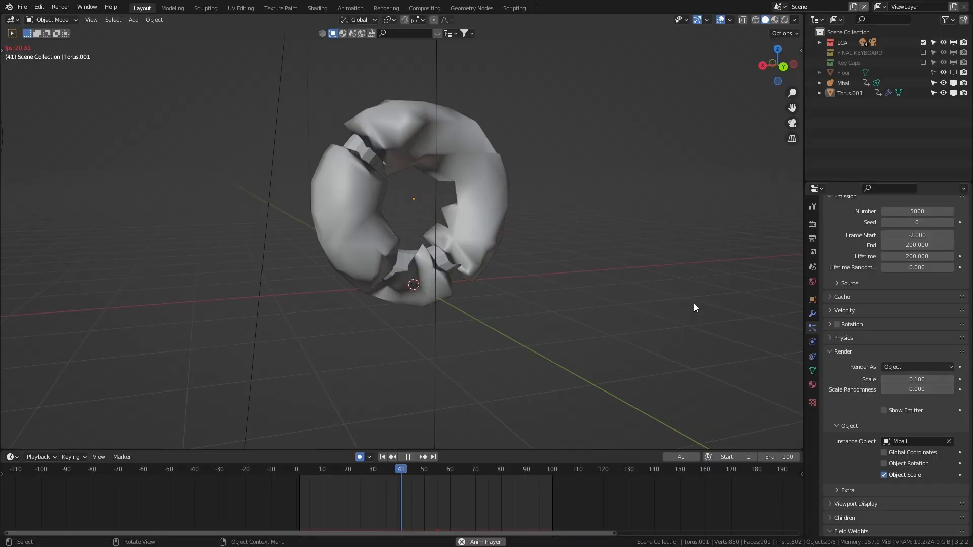
pyautogui.click(133, 19)
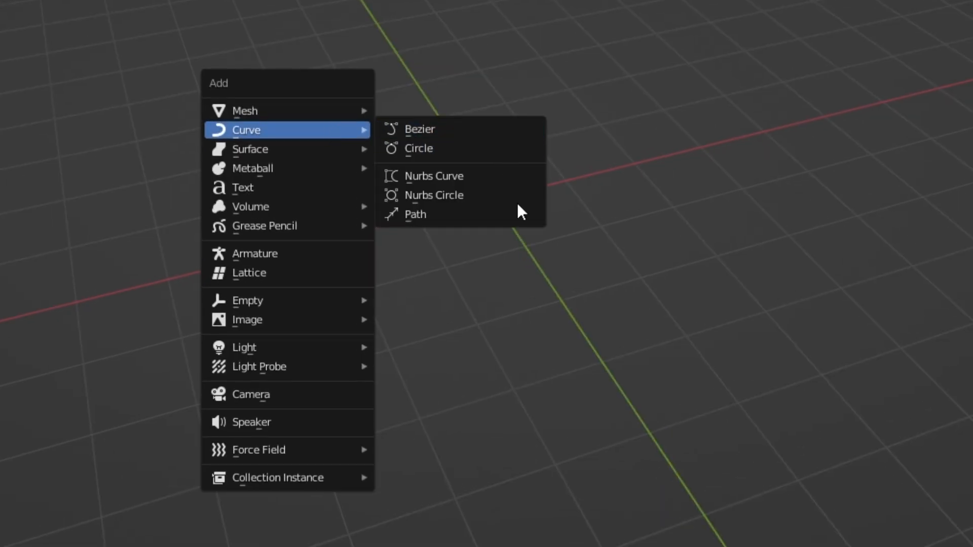
# Step: Open Blender's Preferences window from the Edit menu
pyautogui.click(414, 214)
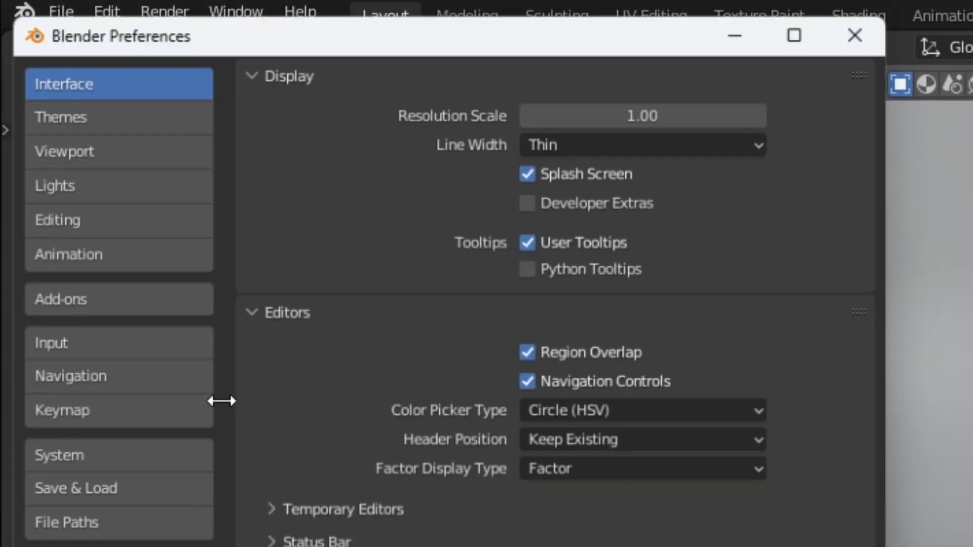
# Step: Search the Add-ons list for 'Extra ob' to find Extra Objects
pyautogui.click(60, 299)
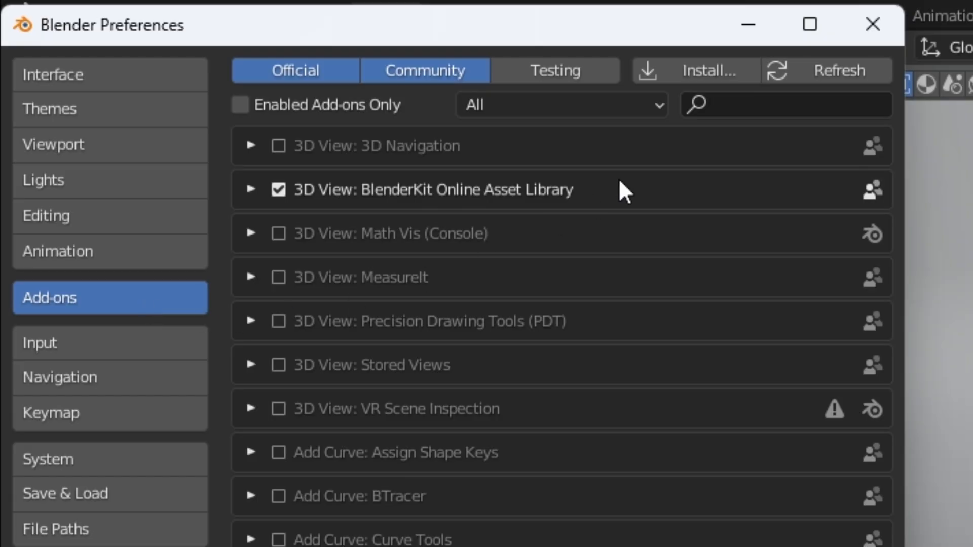
pyautogui.write('Extra ob')
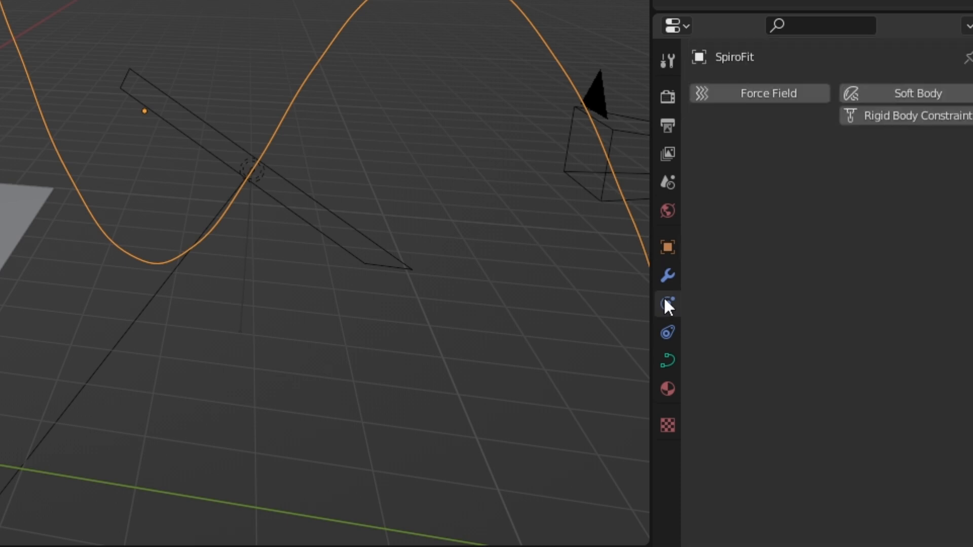
# Step: Add a Force Field to SpiroFit and set its strength to -10
pyautogui.click(758, 93)
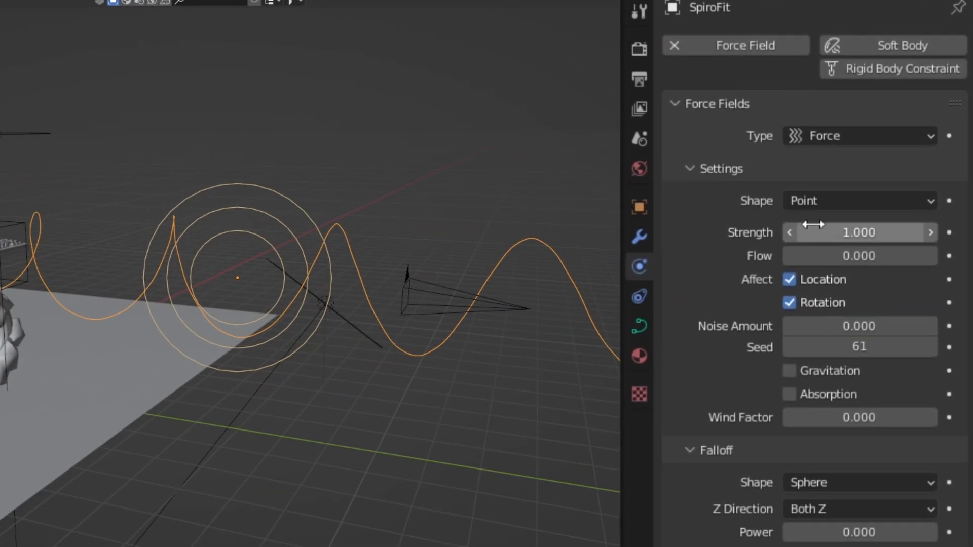
pyautogui.click(859, 201)
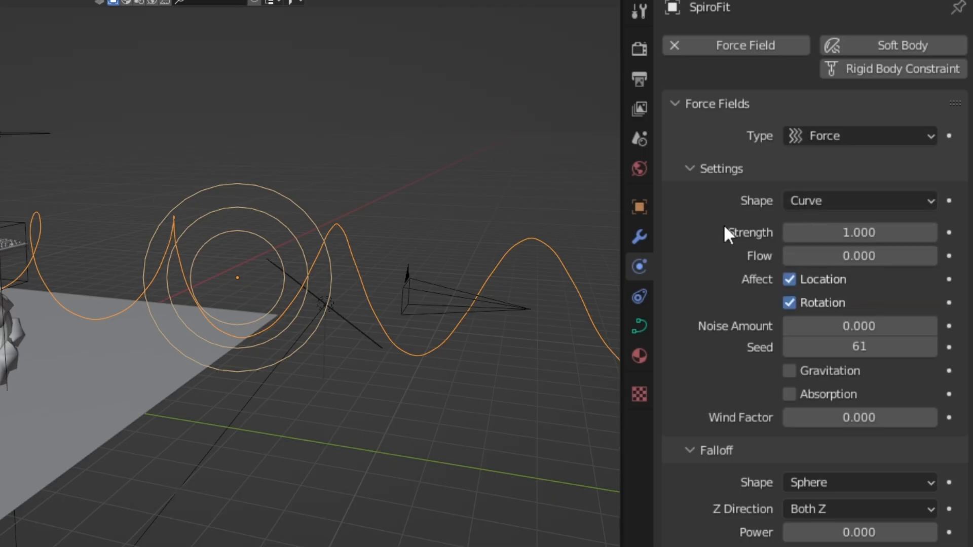
pyautogui.write('-10')
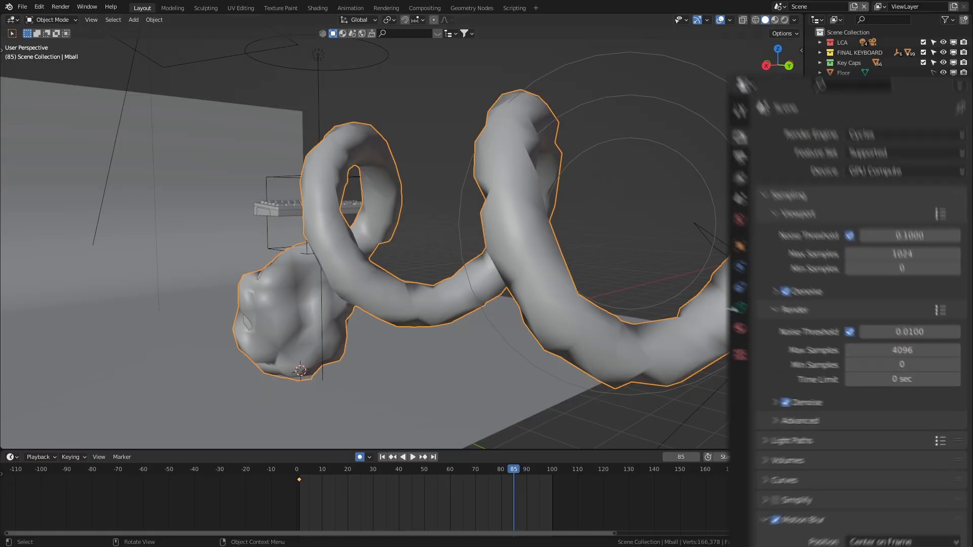
# Step: Set Mball resolution to 0.2 m viewport and 0.05 m render in Object Data Properties
pyautogui.click(687, 283)
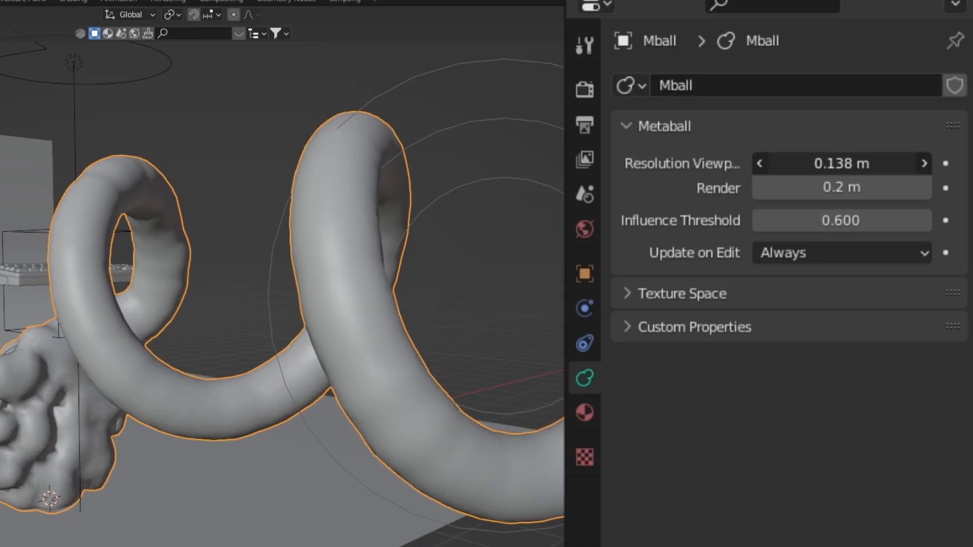
pyautogui.doubleClick(841, 163)
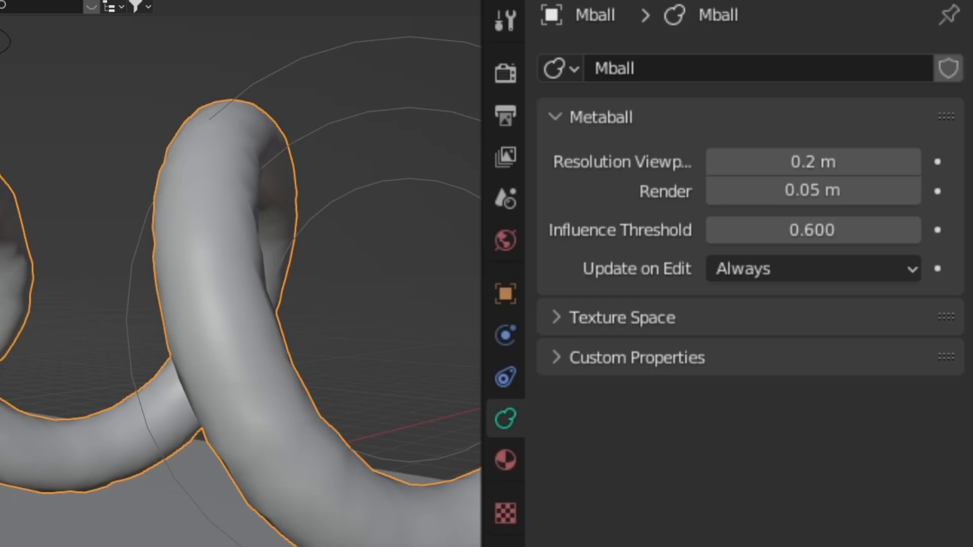
pyautogui.doubleClick(812, 230)
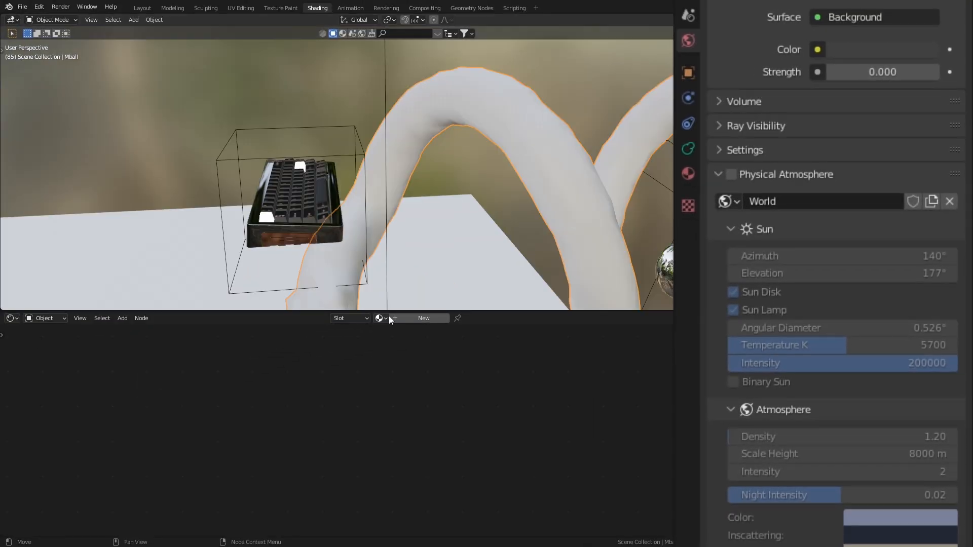
# Step: Assign the Keyboard Metal material to the Mball metaball in the Shader Editor
pyautogui.click(379, 318)
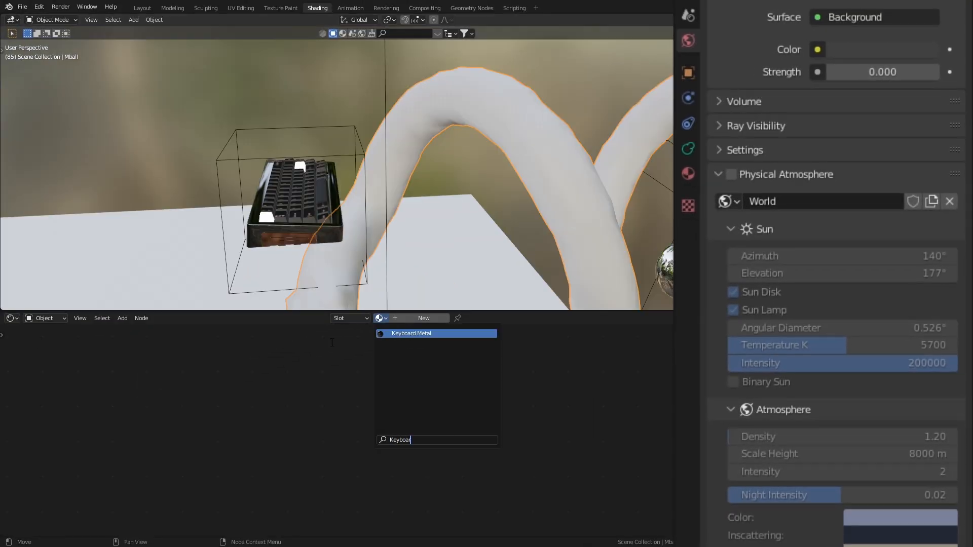
pyautogui.click(412, 333)
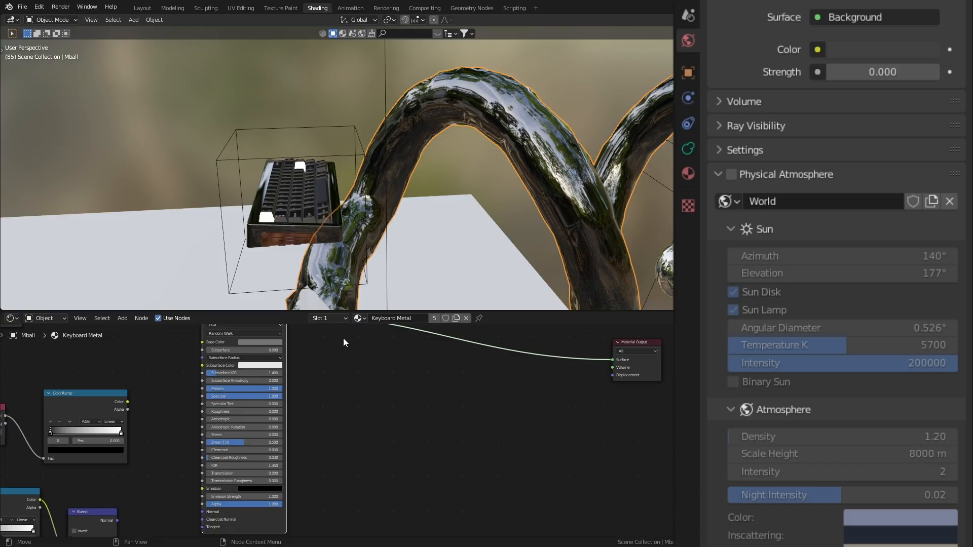
pyautogui.click(141, 8)
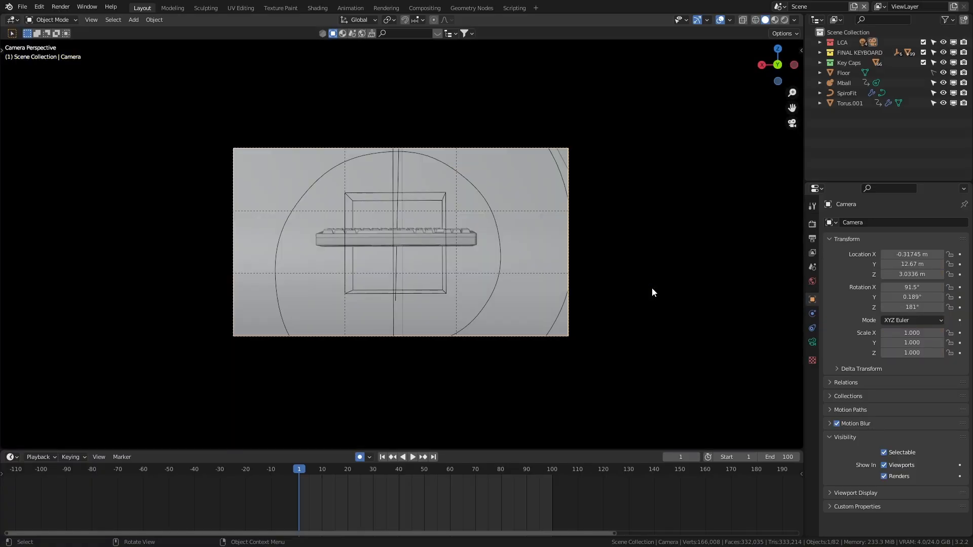